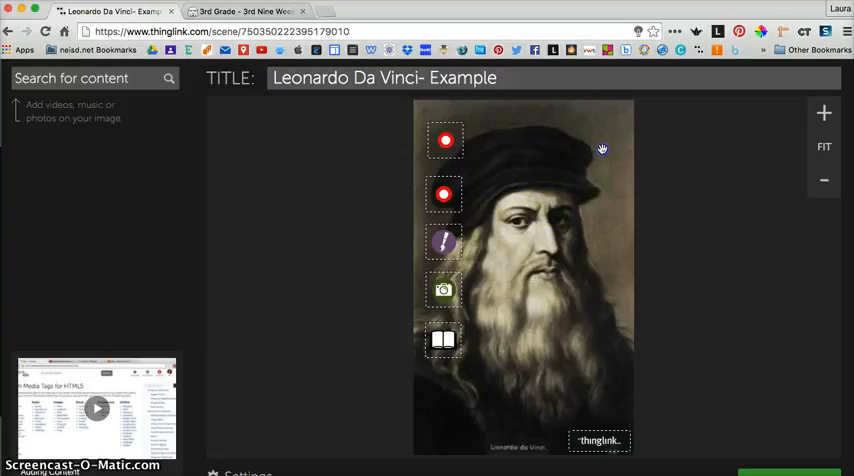
# Add a new tag near the top of the hat on the Leonardo da Vinci portrait
pyautogui.click(602, 148)
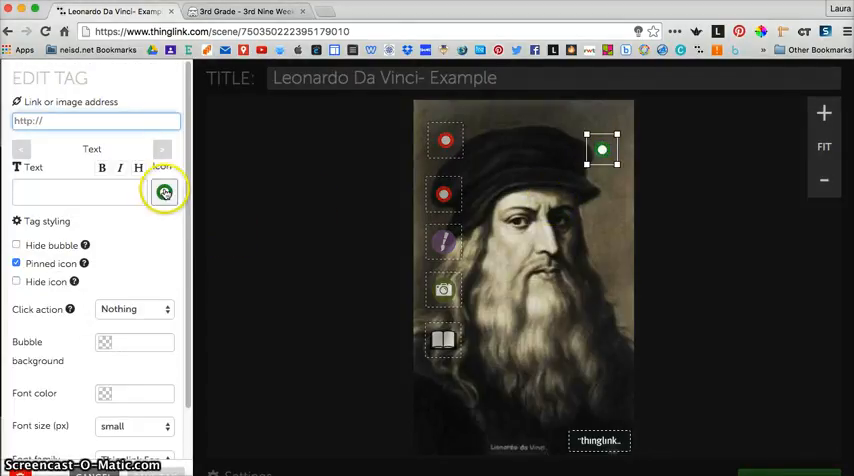
# Browse the available icon styles in the tag's Select Icon To Use dialog
pyautogui.click(163, 191)
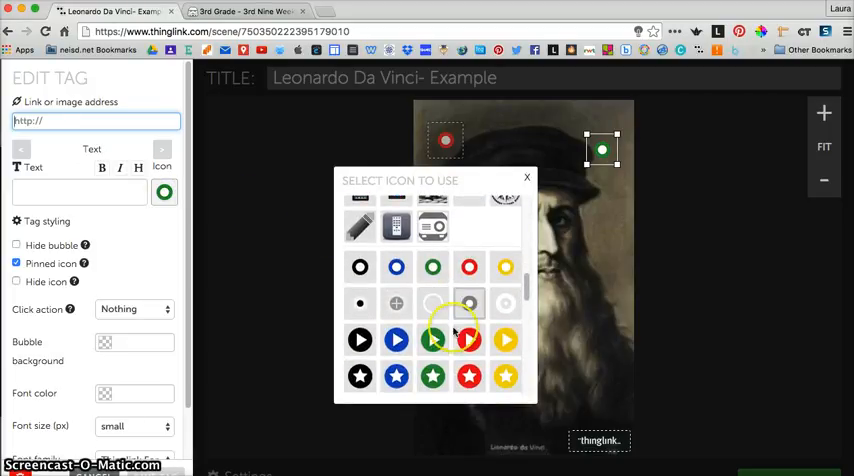
pyautogui.scroll(-3)
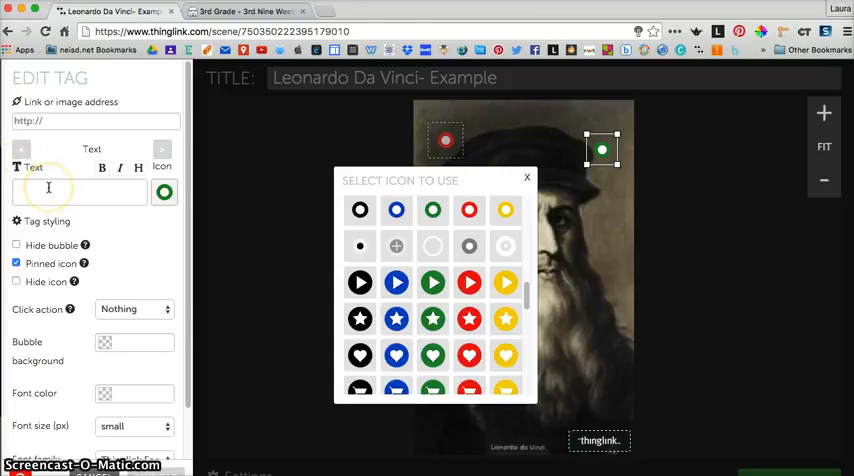
# Enter 'Inf' as the green tag's text and finish editing it
pyautogui.write('Inf')
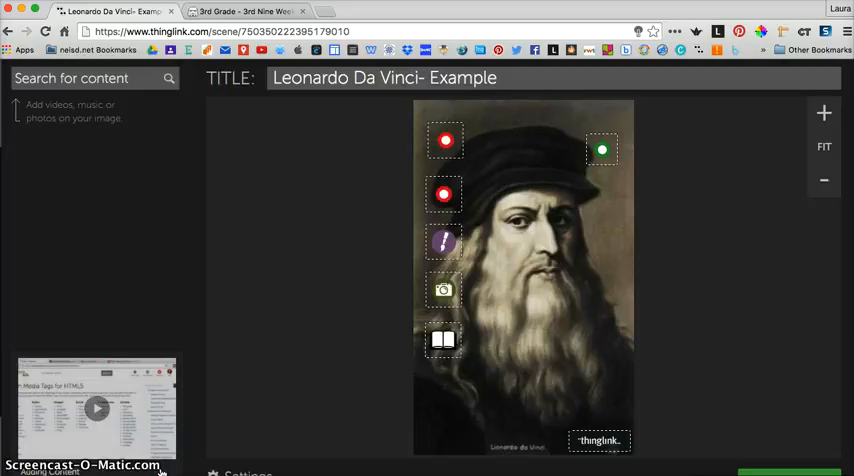
pyautogui.moveTo(655, 448)
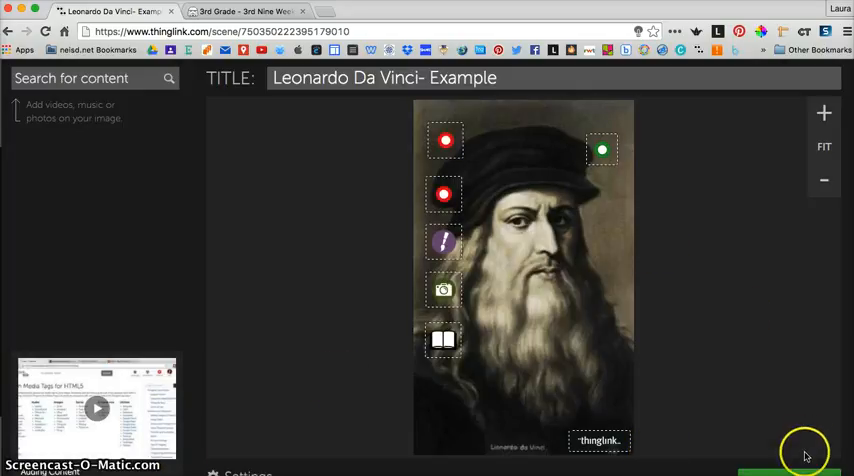
pyautogui.moveTo(783, 460)
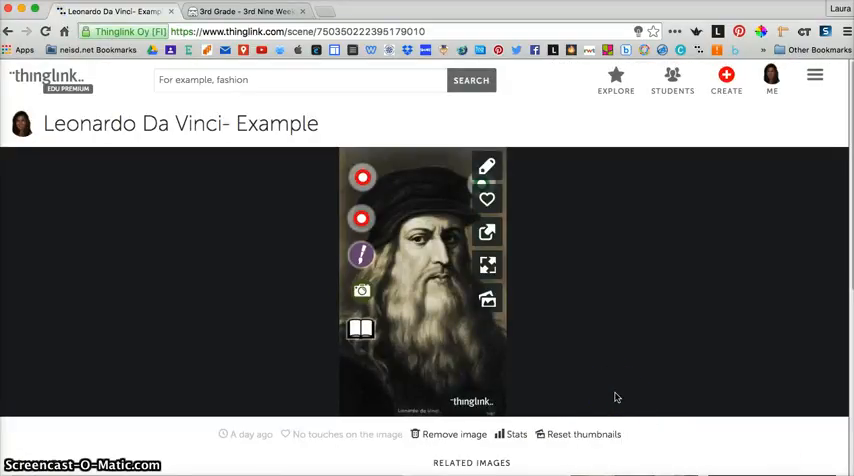
pyautogui.moveTo(485, 167)
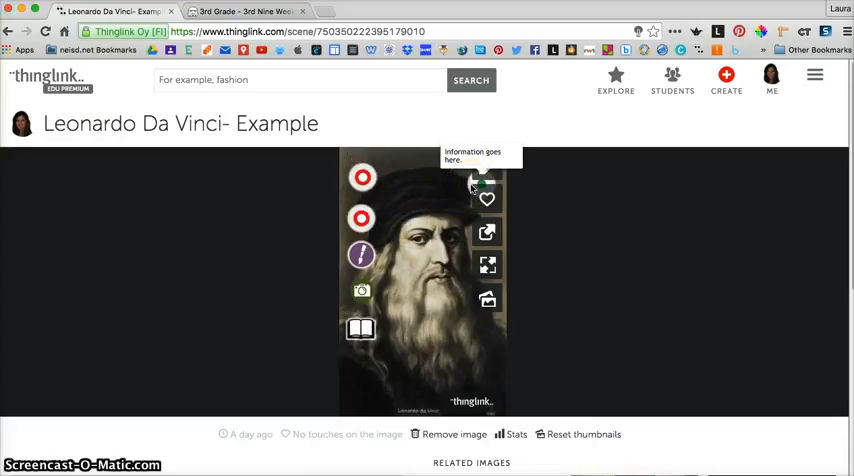